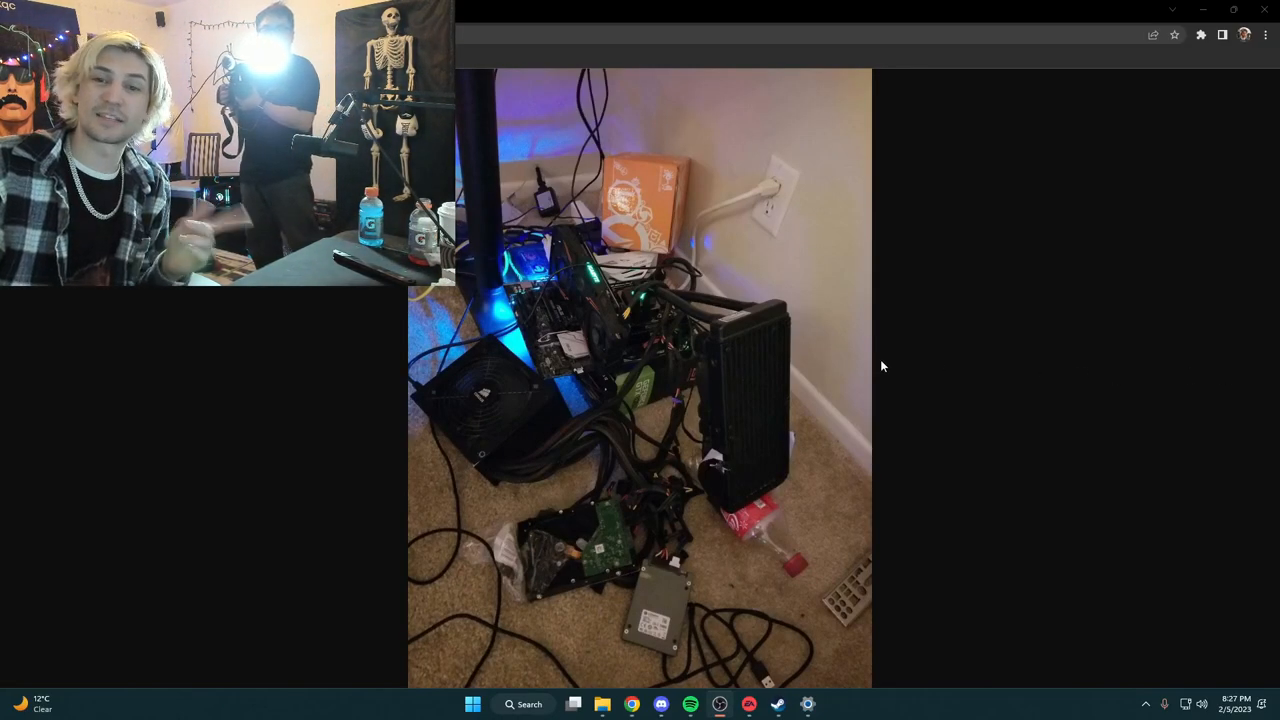
pyautogui.moveTo(728, 452)
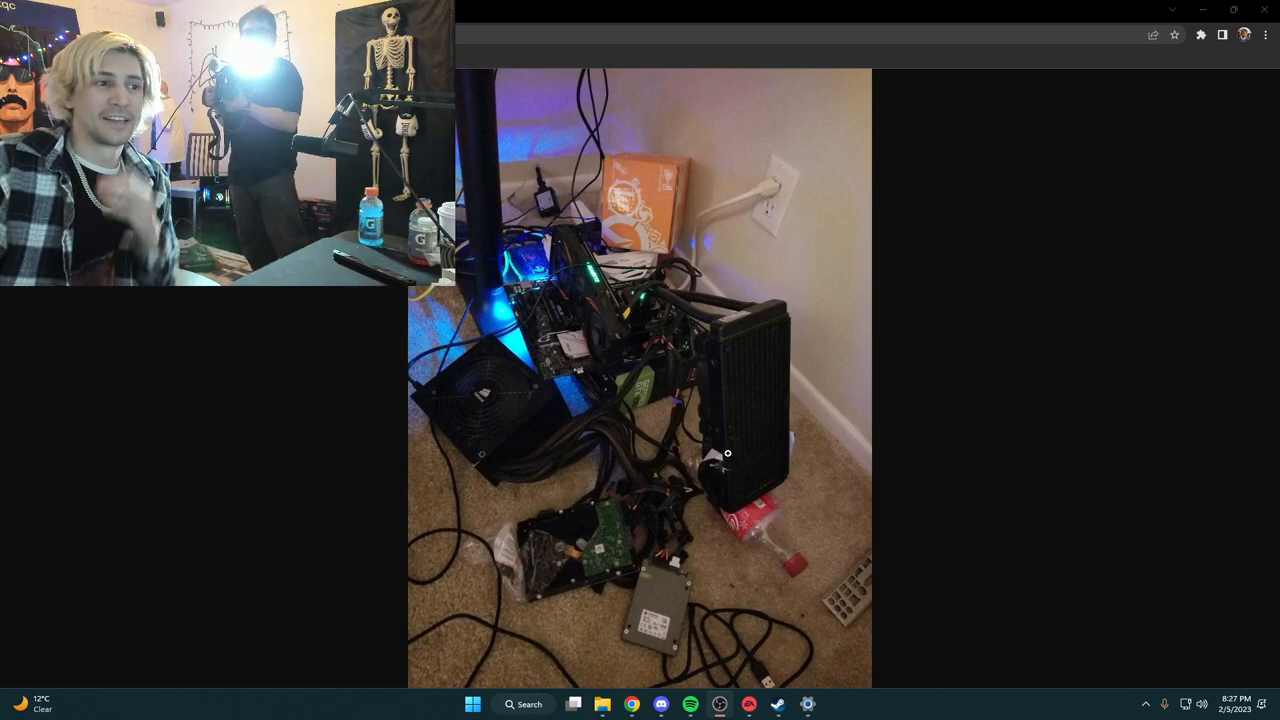
pyautogui.moveTo(744, 510)
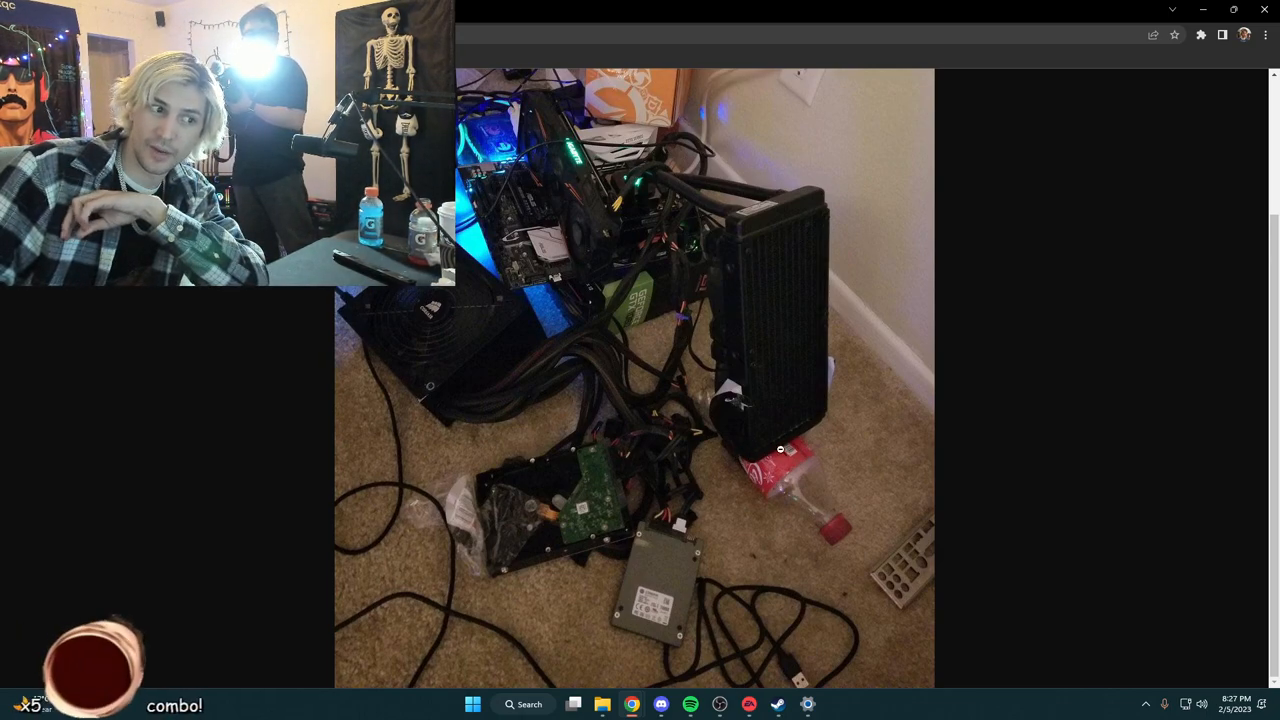
pyautogui.moveTo(818, 416)
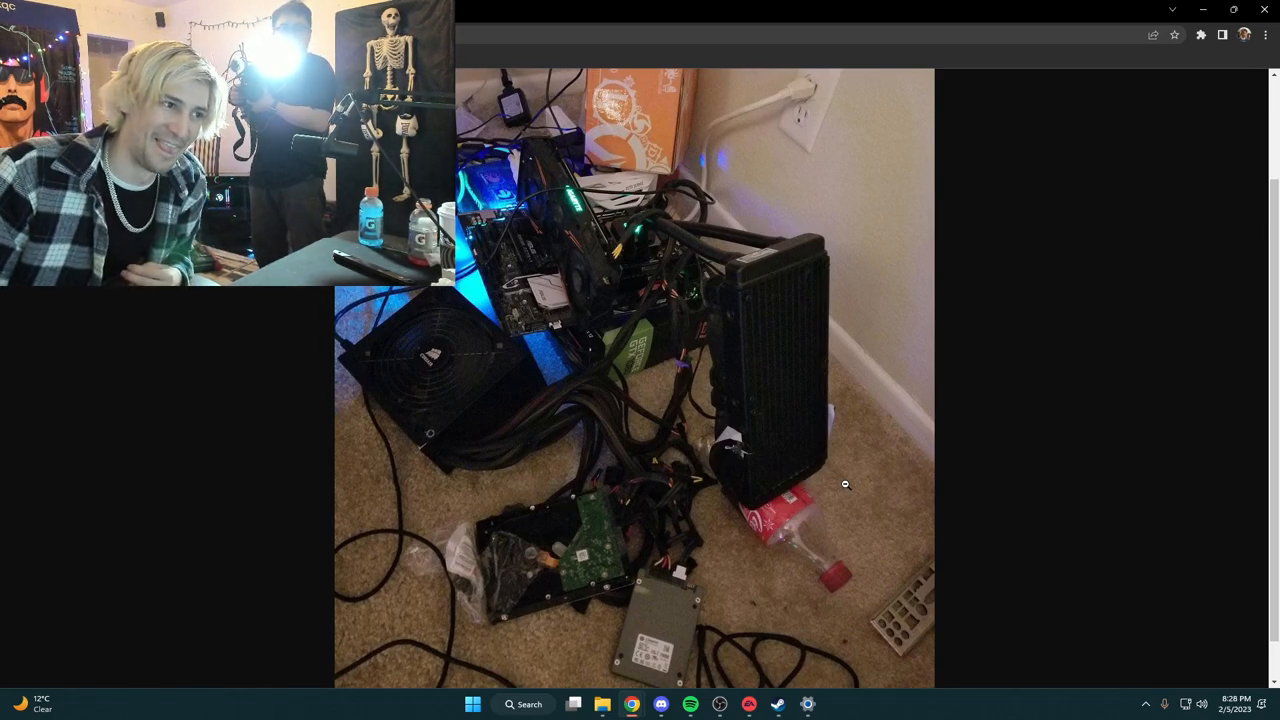
pyautogui.moveTo(572, 234)
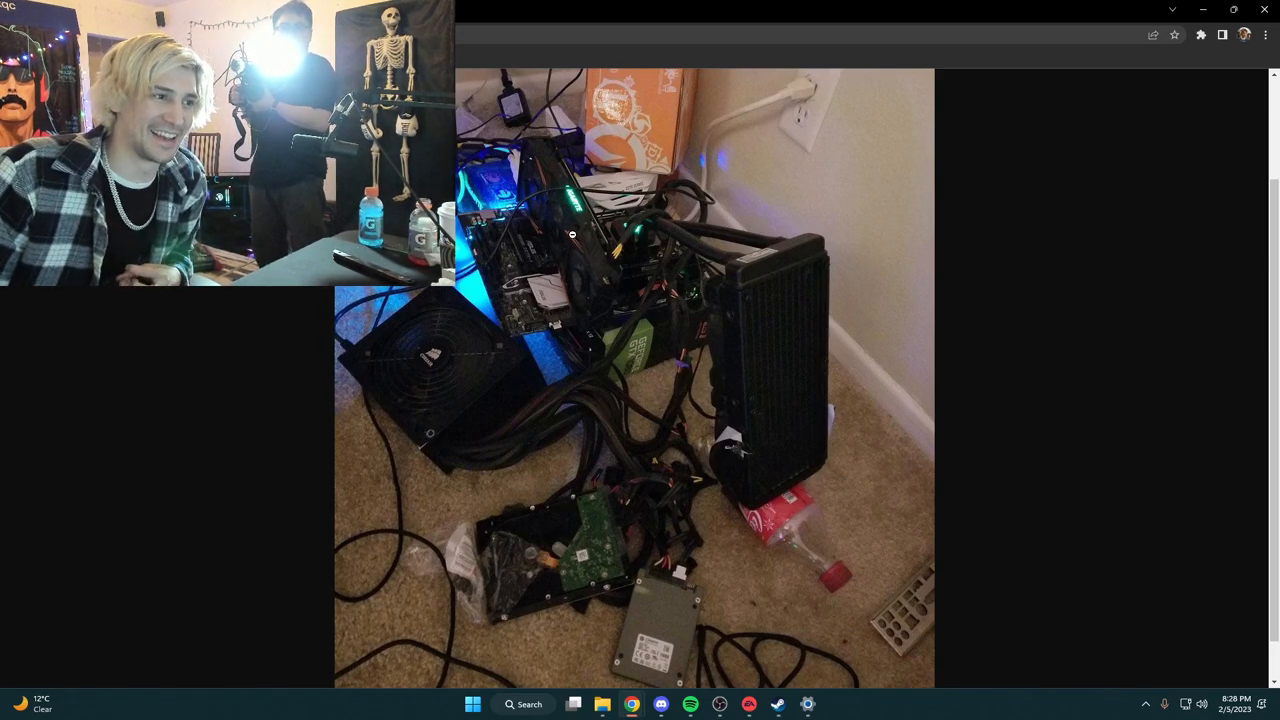